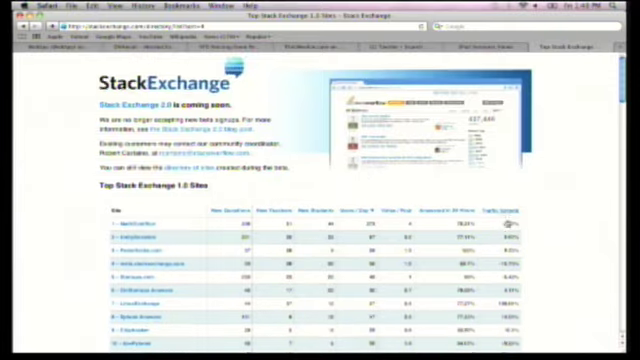
{"action": "scroll", "scroll_direction": "down", "scroll_amount": 3}
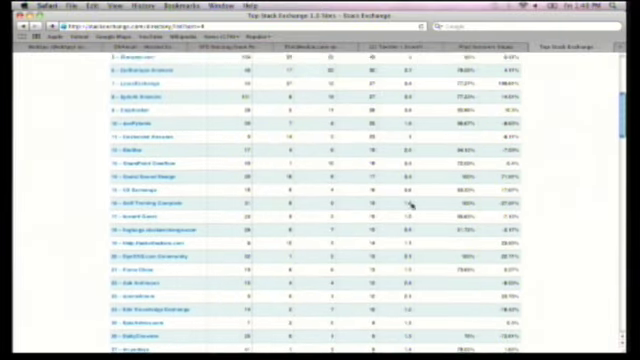
{"action": "scroll", "scroll_direction": "down", "scroll_amount": 3}
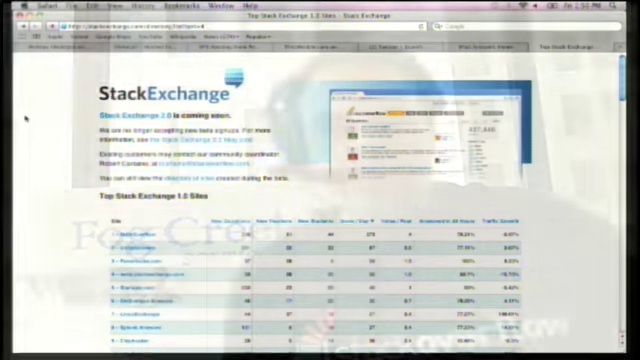
{"action": "scroll", "scroll_direction": "down", "scroll_amount": 3}
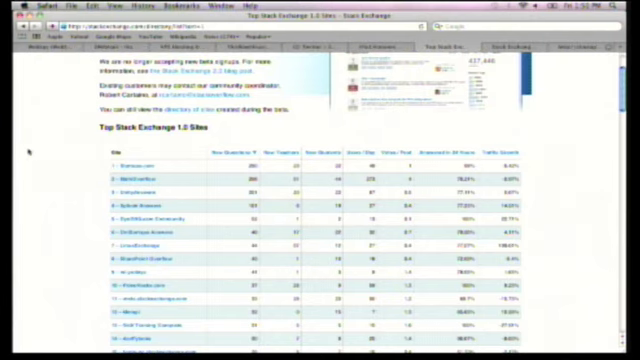
{"action": "scroll", "scroll_direction": "down", "scroll_amount": 3}
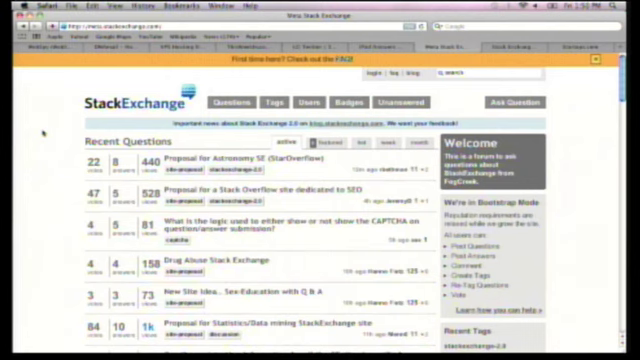
{"action": "scroll", "scroll_direction": "down", "scroll_amount": 3}
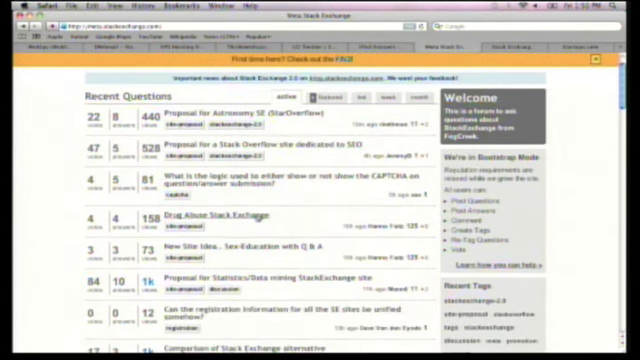